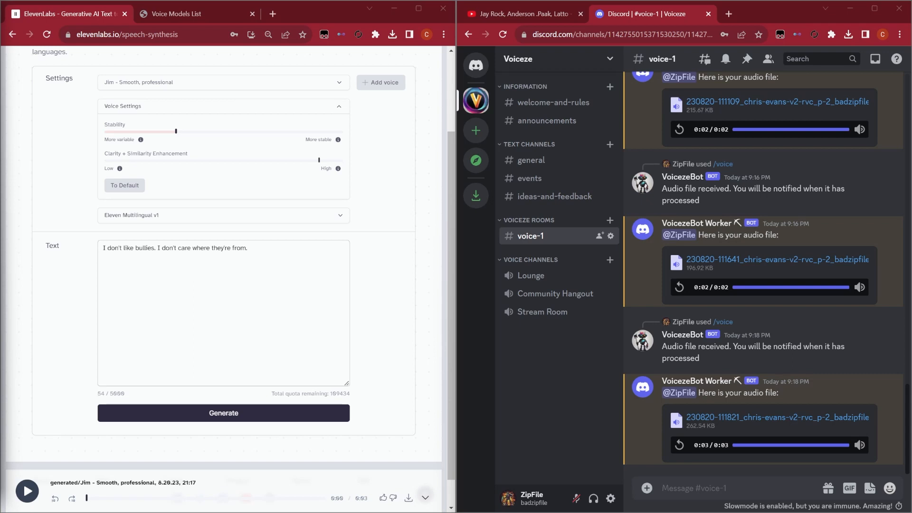
Play the bot's Chris Evans audio file, then play and pause the original ElevenLabs speech clip
{"action": "left_click", "coordinate": [27, 491]}
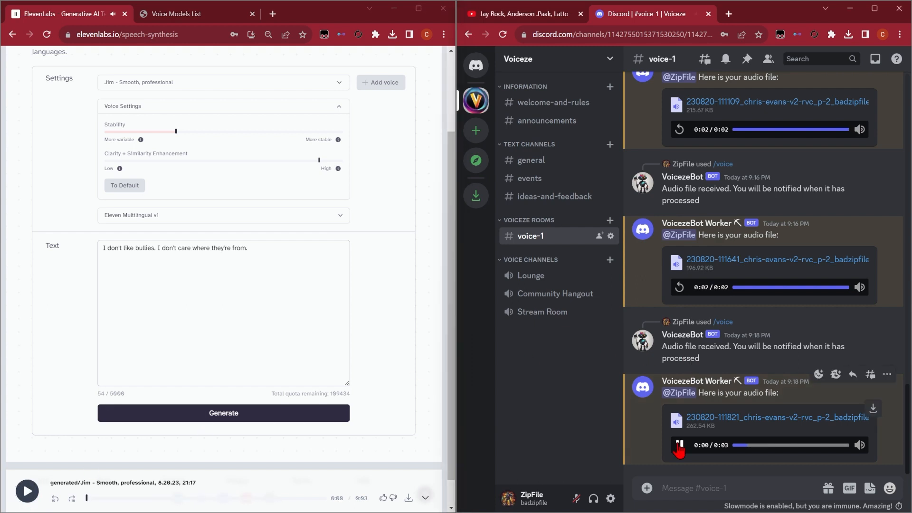
{"action": "left_click", "coordinate": [678, 445]}
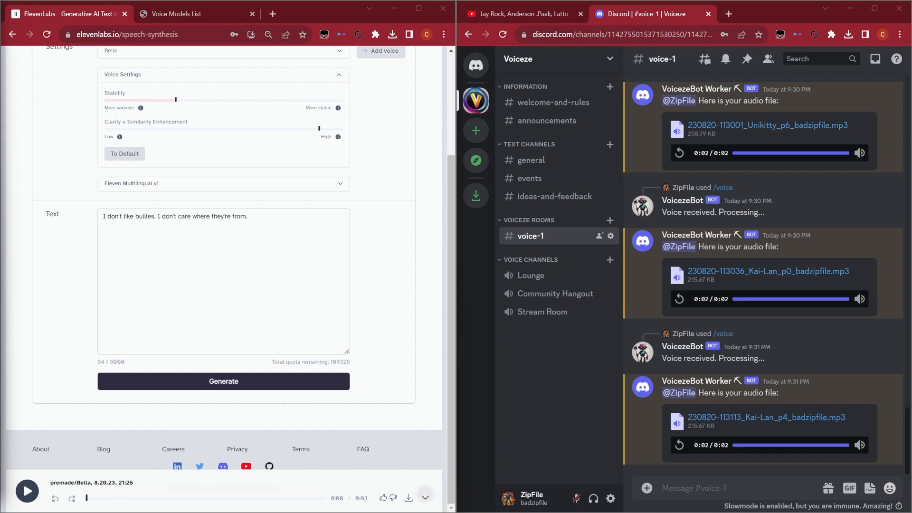
{"action": "left_click", "coordinate": [26, 491]}
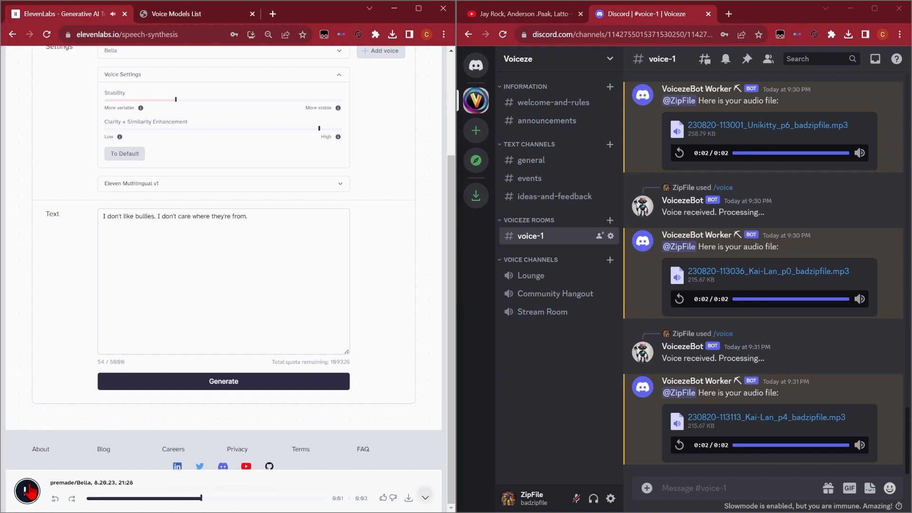
{"action": "left_click", "coordinate": [678, 444]}
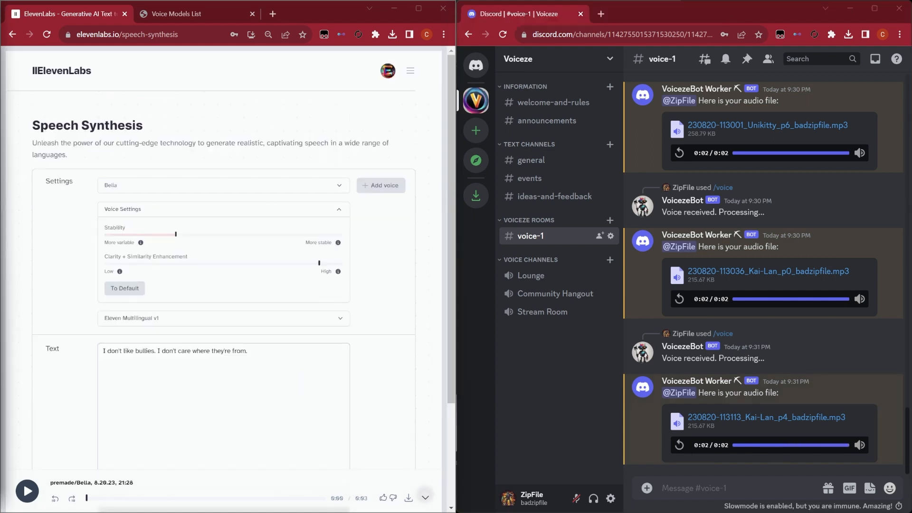
{"action": "mouse_move", "coordinate": [191, 185]}
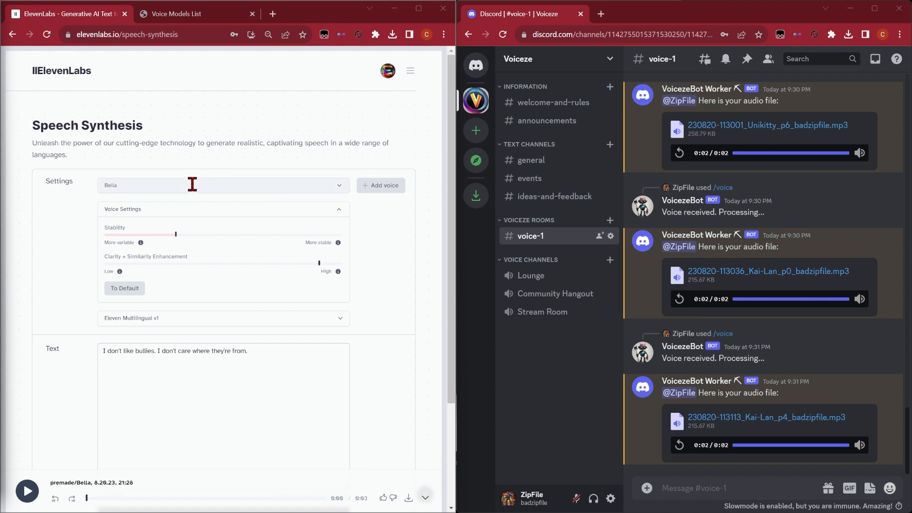
Generate the forgiveness-and-permission line with the Jim - Smooth, professional voice, replacing the old text
{"action": "left_click", "coordinate": [223, 185]}
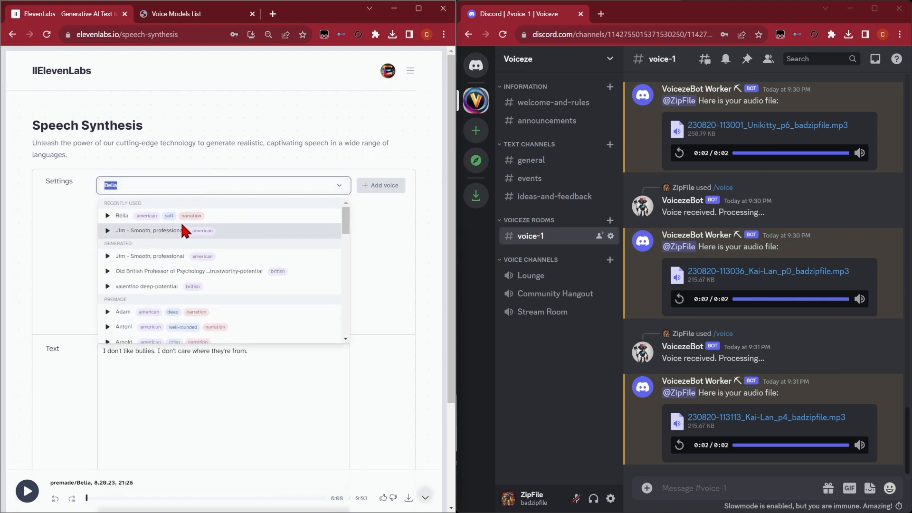
{"action": "left_click", "coordinate": [149, 230]}
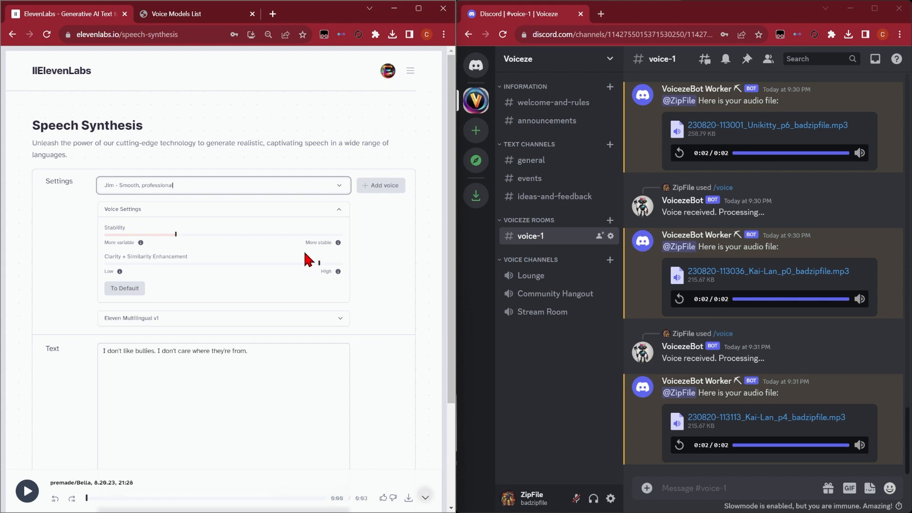
{"action": "triple_click", "coordinate": [175, 350]}
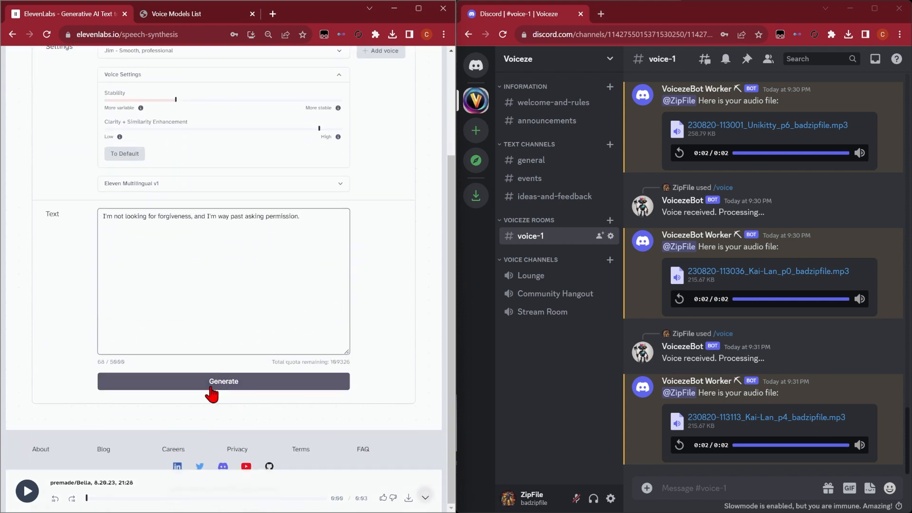
{"action": "left_click", "coordinate": [223, 382]}
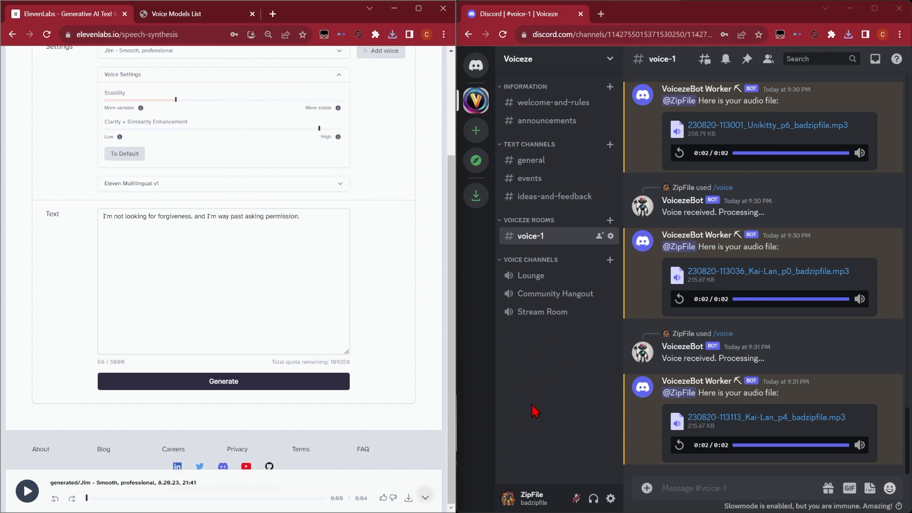
{"action": "mouse_move", "coordinate": [533, 235]}
{"action": "type", "text": "/"}
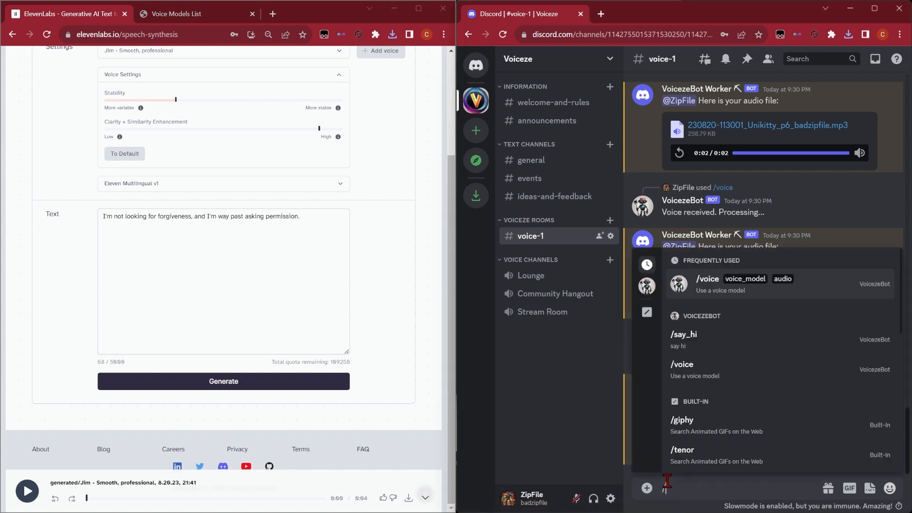
Draft a /voice command with the newest ElevenLabs Jim mp3 attached as audio
{"action": "left_click", "coordinate": [682, 364]}
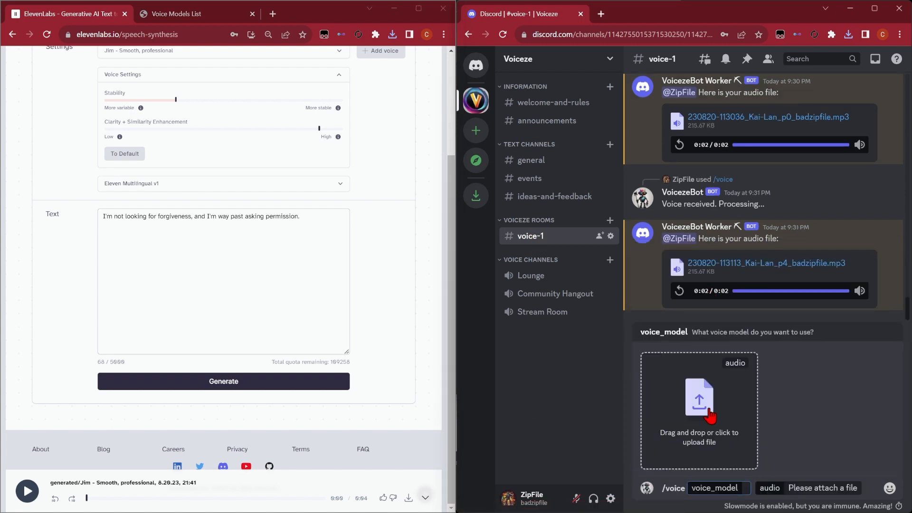
{"action": "left_click", "coordinate": [699, 411]}
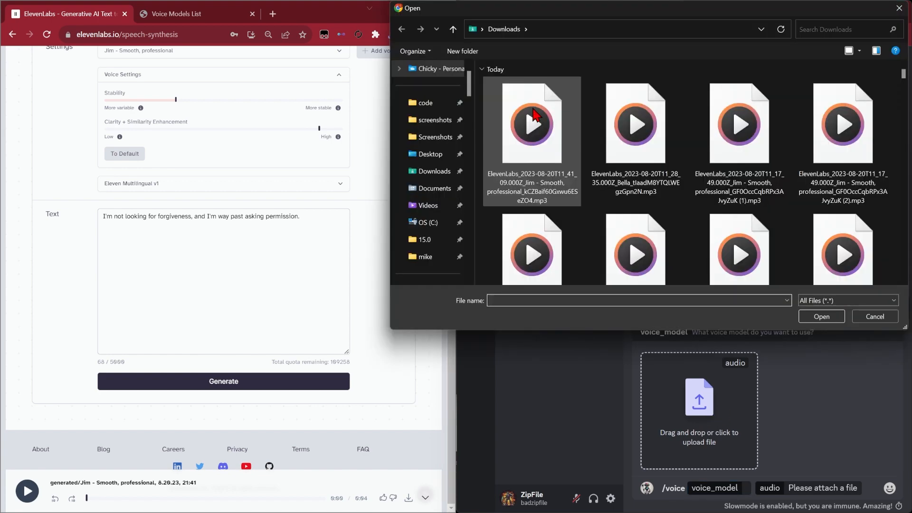
{"action": "left_click", "coordinate": [821, 315]}
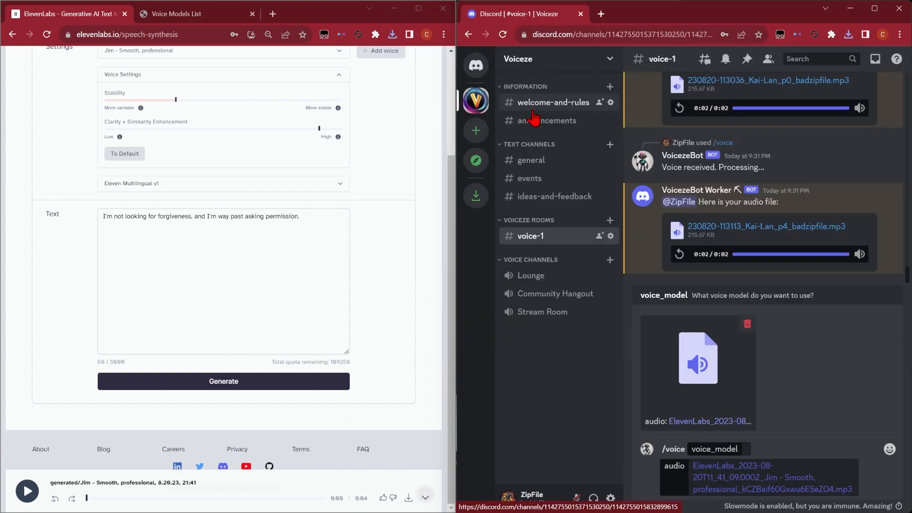
Open the top voice models list link from the channel's pinned messages
{"action": "left_click", "coordinate": [748, 59]}
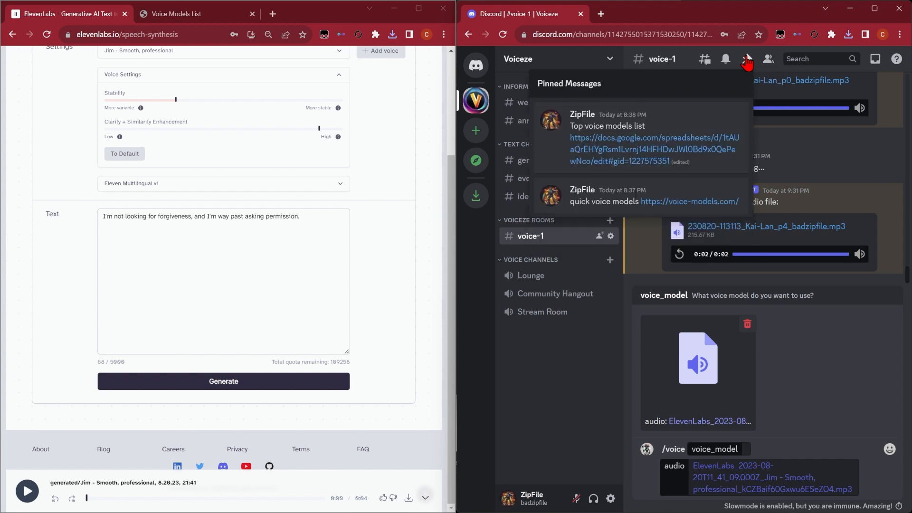
{"action": "left_click", "coordinate": [654, 149]}
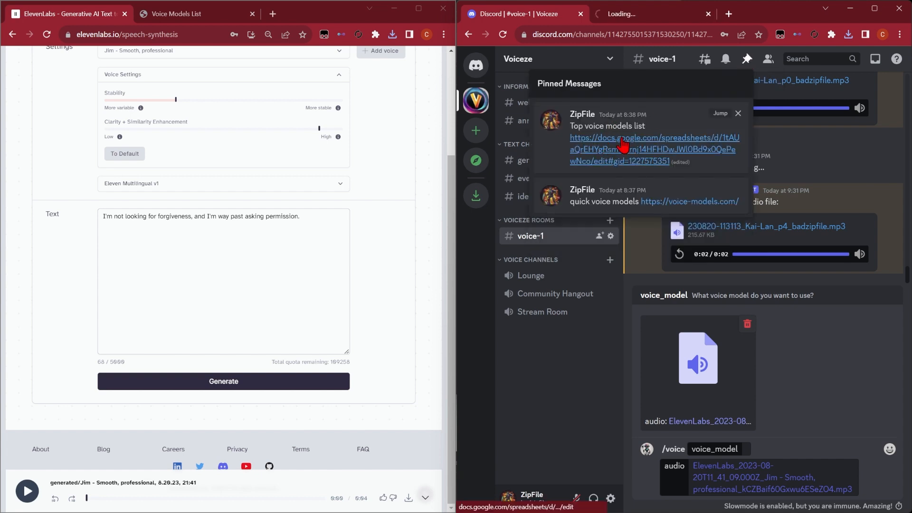
Send the /voice command with the chris-evans-v2-rvc model link and '--p -2'
{"action": "left_click", "coordinate": [655, 149]}
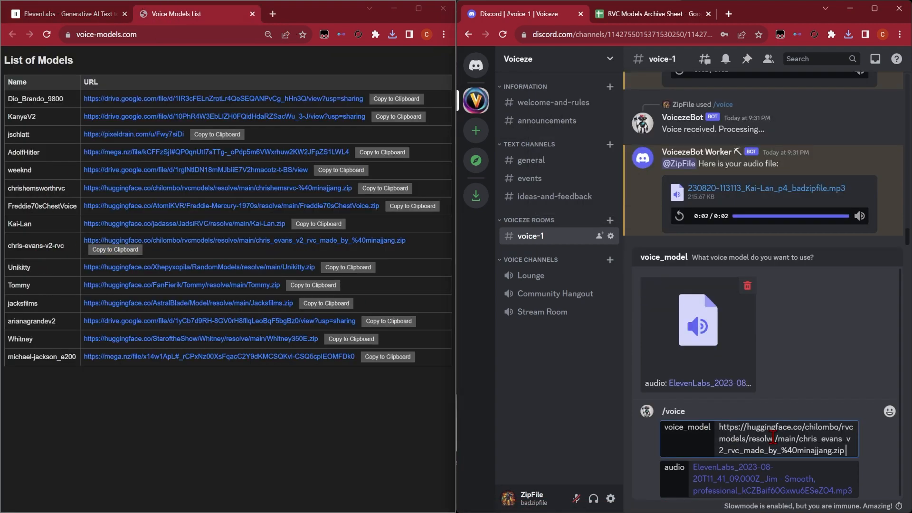
{"action": "type", "text": "--p -2"}
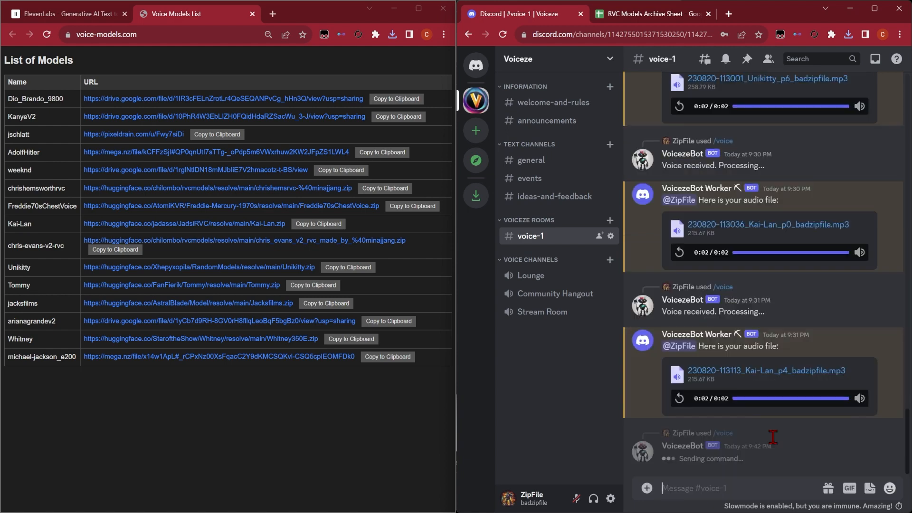
{"action": "left_click", "coordinate": [64, 13]}
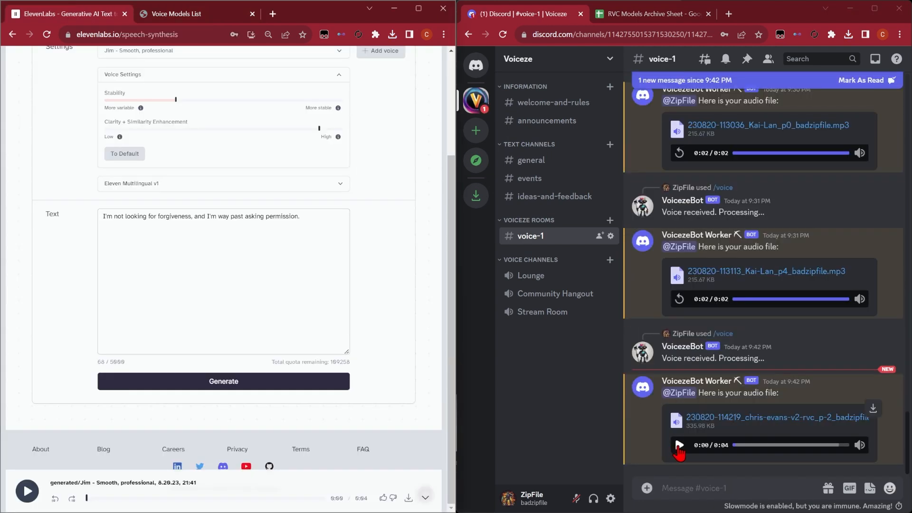
Play the bot's new 4-second chris-evans-v2-rvc clip through to the end
{"action": "left_click", "coordinate": [679, 445]}
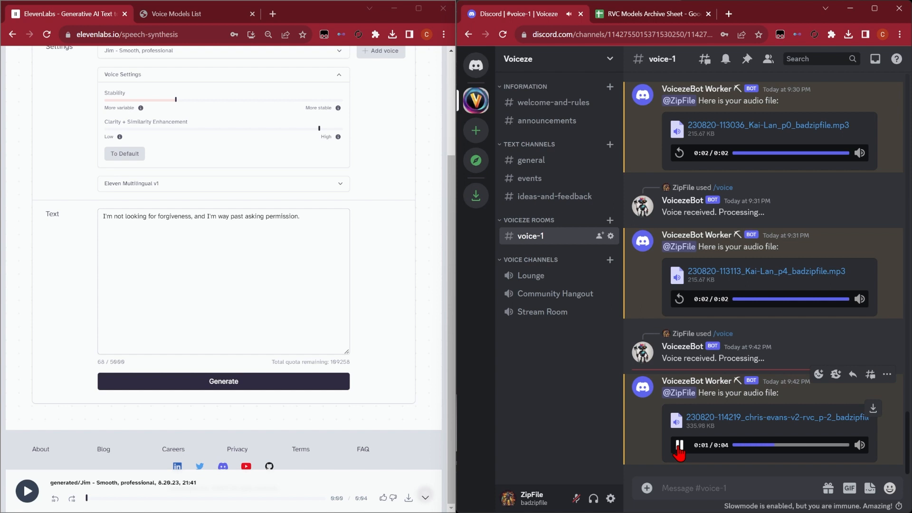
{"action": "left_click", "coordinate": [678, 445]}
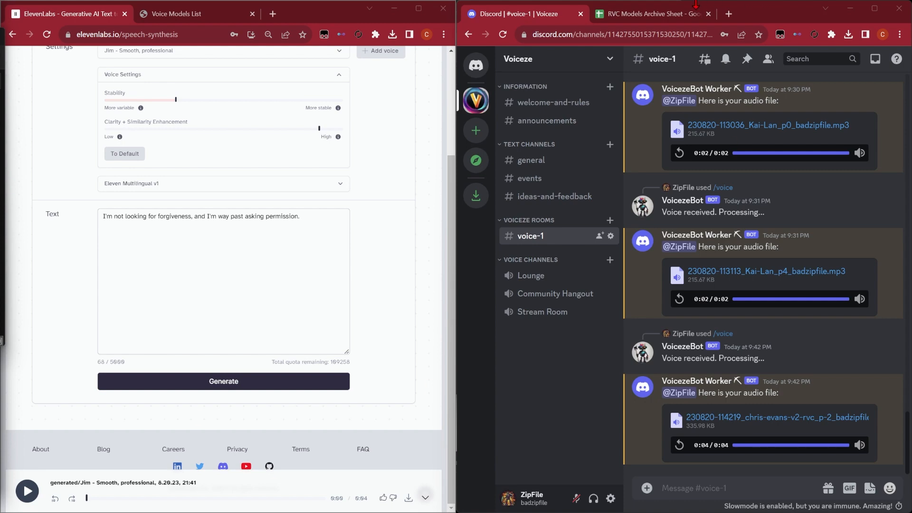
{"action": "mouse_move", "coordinate": [652, 14]}
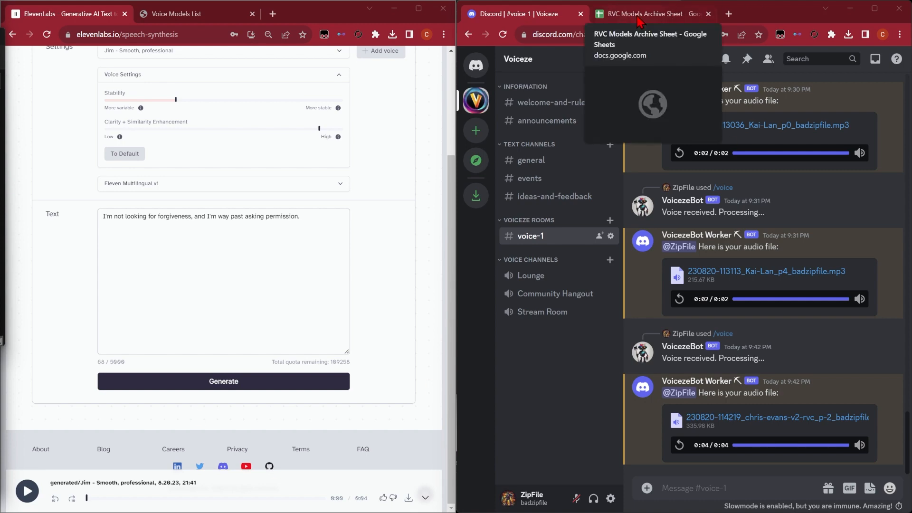
Maximize the RVC Models Archive Sheet and select the SpongeBob SquarePants (RVC v2) row with its Drive link
{"action": "left_click", "coordinate": [652, 13]}
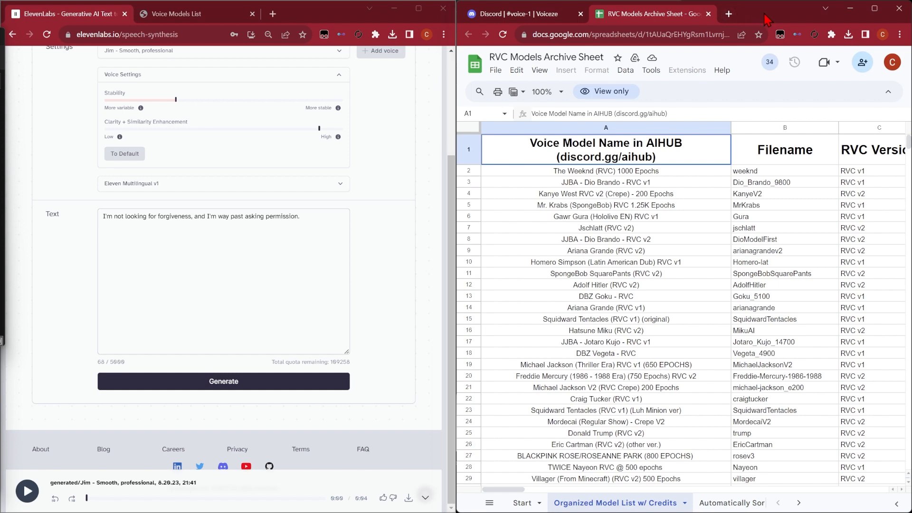
{"action": "left_click", "coordinate": [125, 14]}
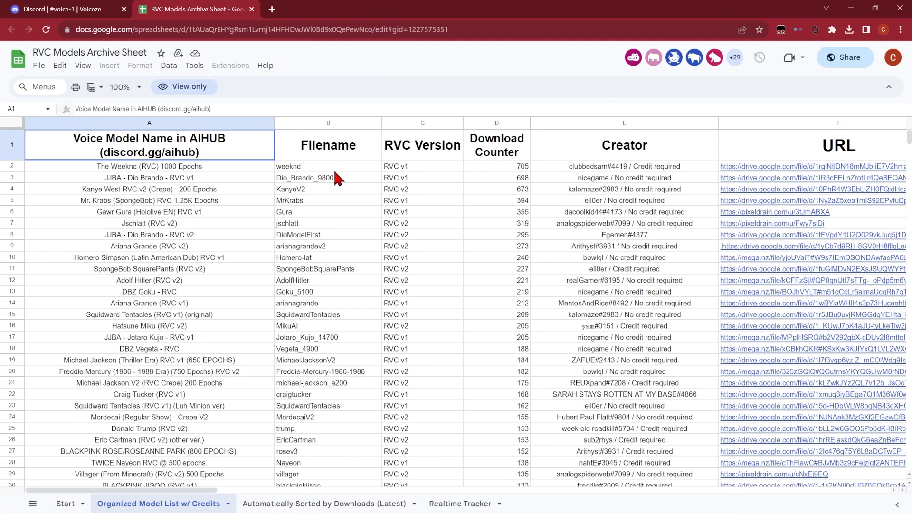
{"action": "left_click", "coordinate": [149, 268]}
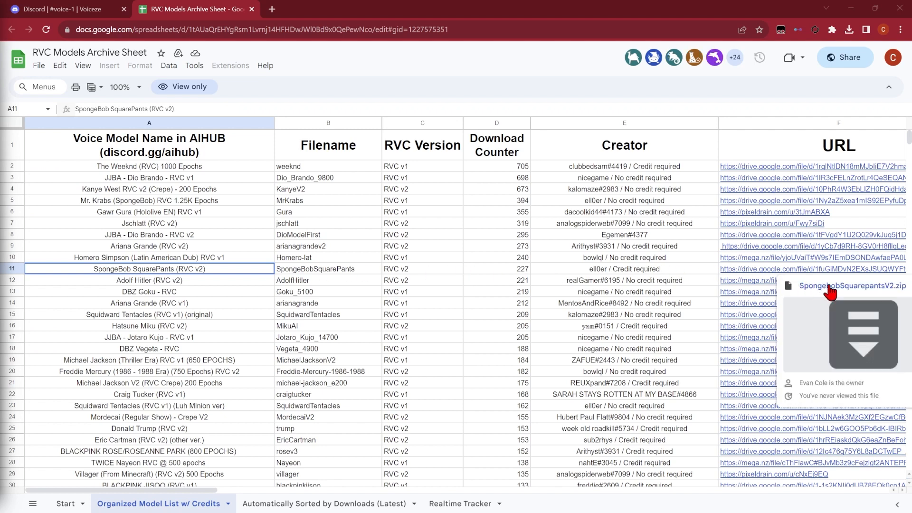
{"action": "mouse_move", "coordinate": [752, 273]}
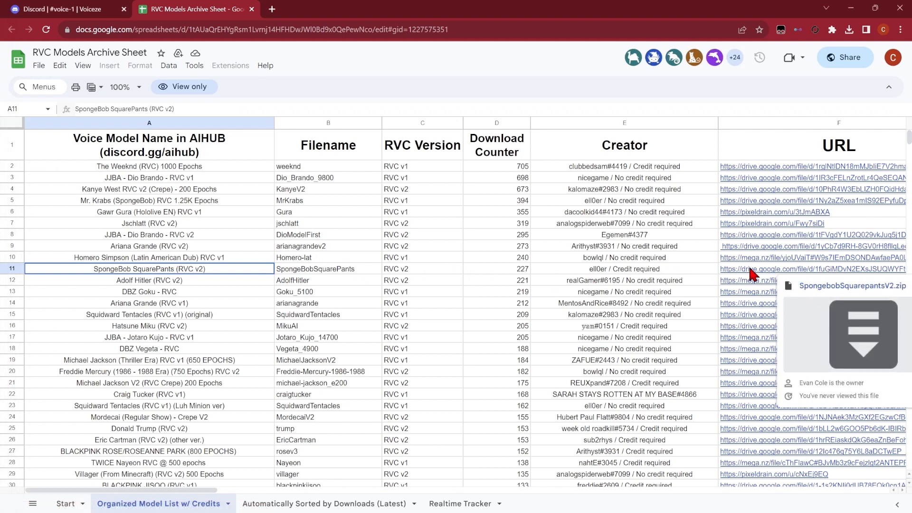
Send a /voice command in voice-1 using the SpongeBob Drive model link and the ElevenLabs mp3
{"action": "left_click", "coordinate": [64, 9]}
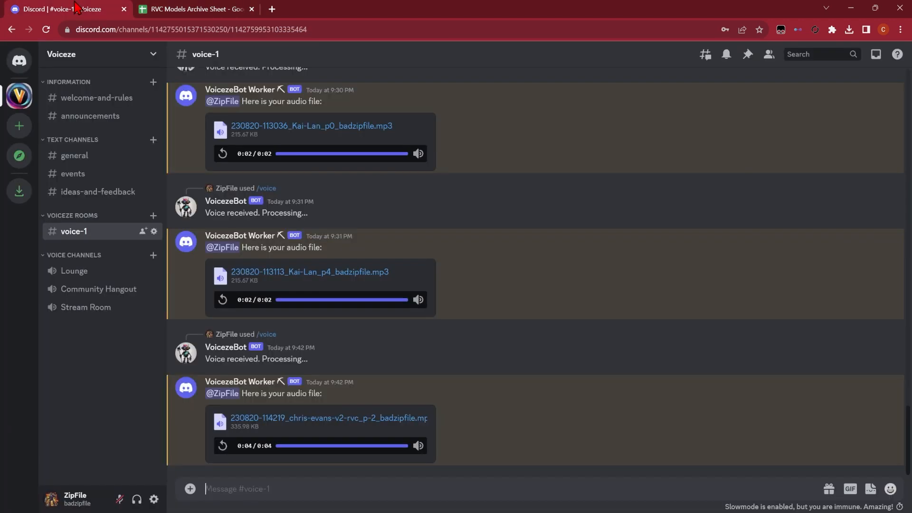
{"action": "type", "text": "/"}
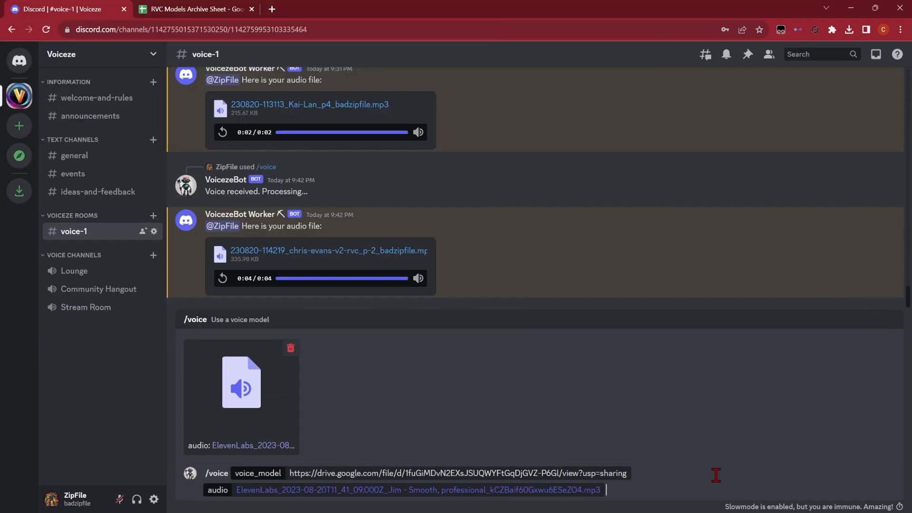
{"action": "key", "text": "Return"}
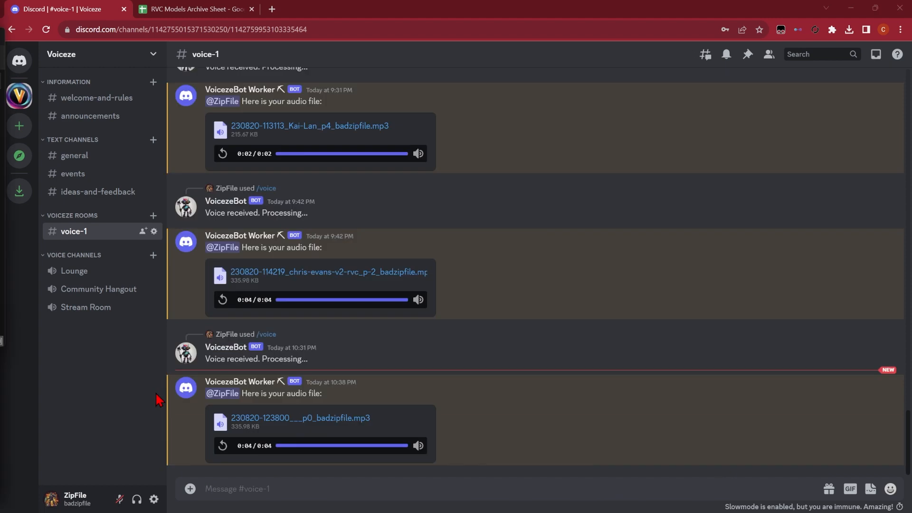
Play the bot's returned 4-second SpongeBob-converted audio file
{"action": "left_click", "coordinate": [223, 446]}
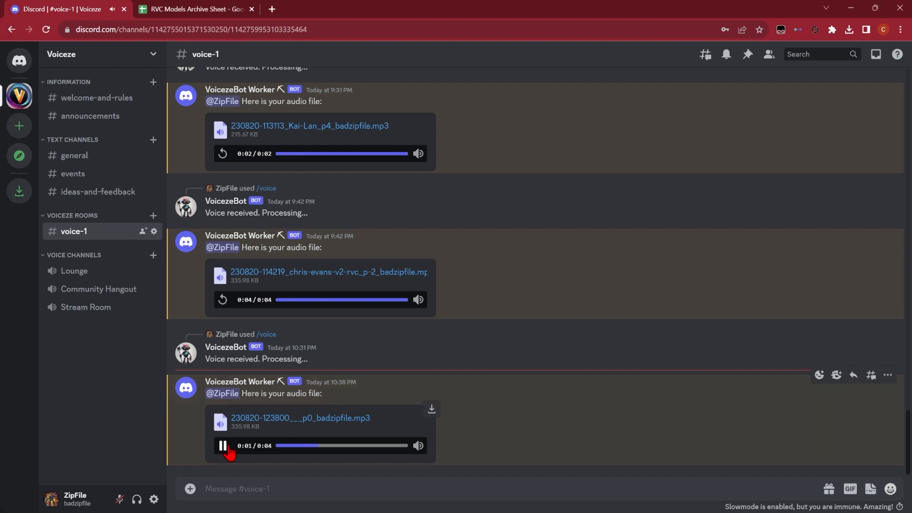
{"action": "left_click", "coordinate": [223, 446]}
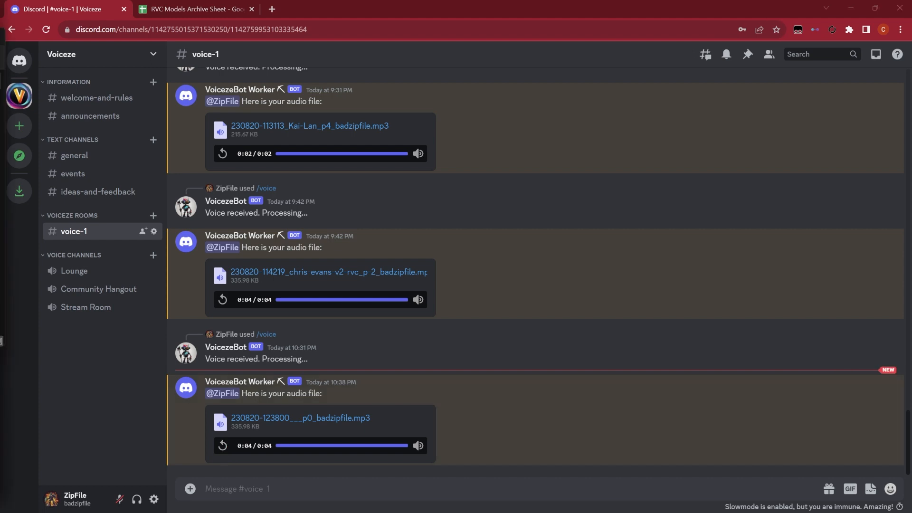
{"action": "mouse_move", "coordinate": [74, 155]}
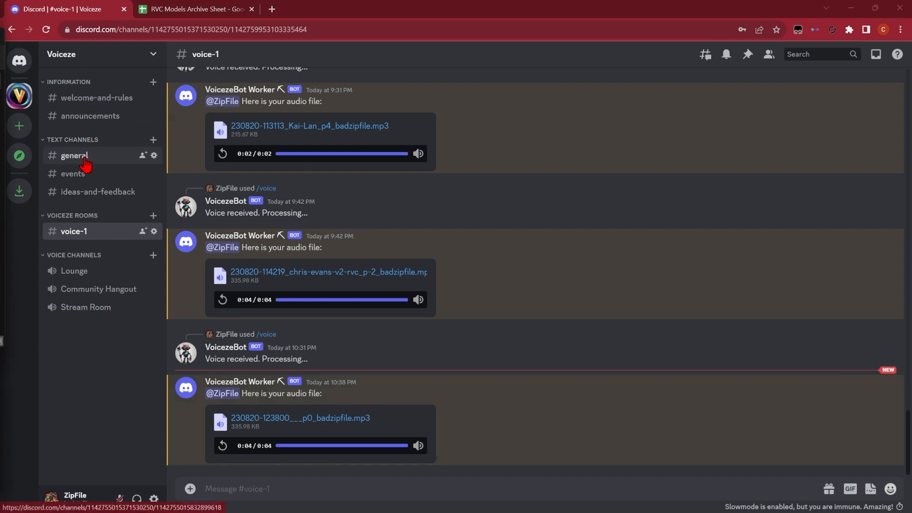